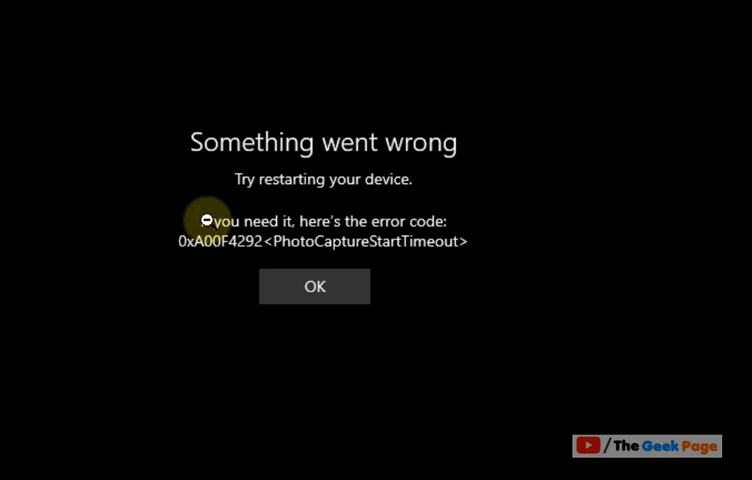
pyautogui.moveTo(228, 180)
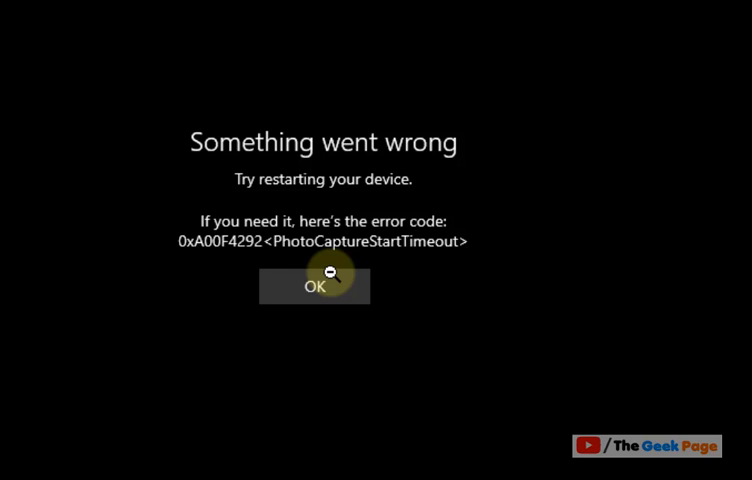
pyautogui.moveTo(412, 264)
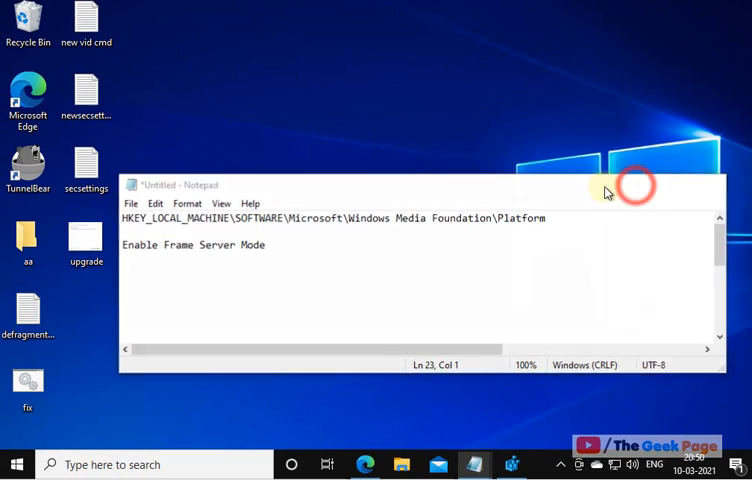
# Step: Search the taskbar for Windows Defender Firewall and open its Control Panel page
pyautogui.click(640, 188)
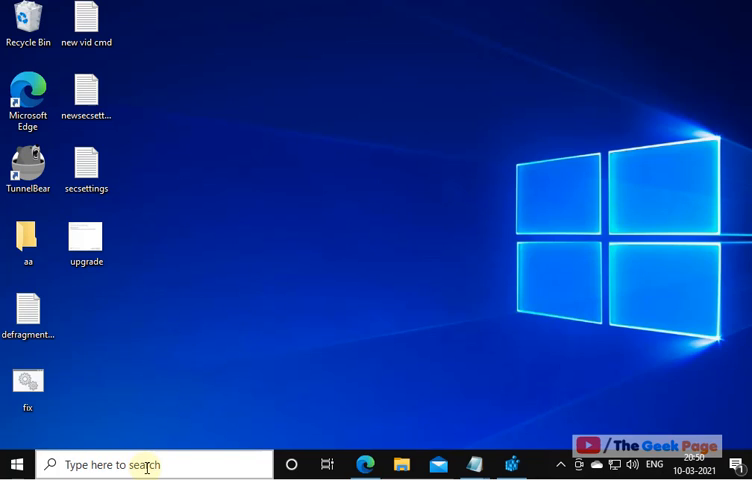
pyautogui.click(144, 464)
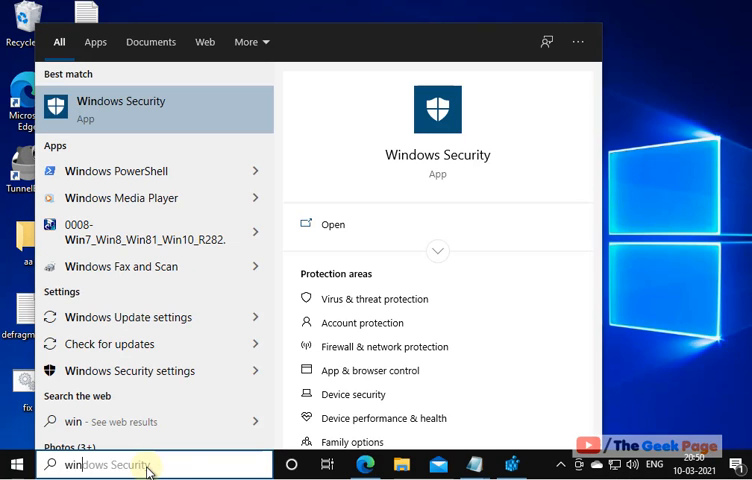
pyautogui.write('windows fax and scan')
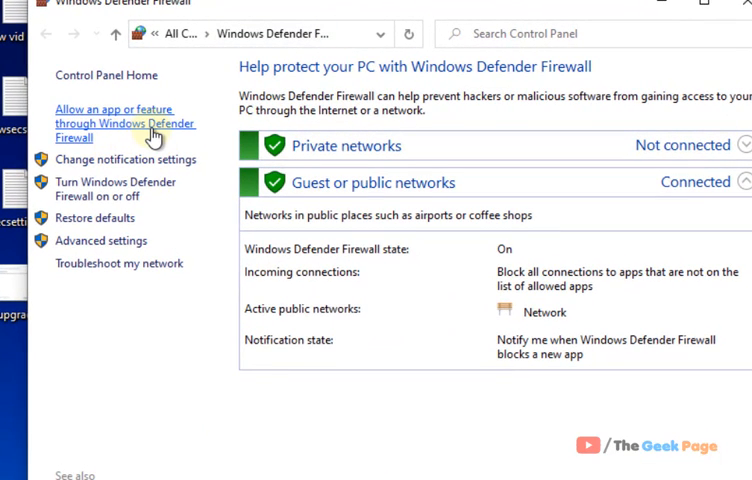
# Step: Unlock the allowed-apps list via Change settings and start adding another app
pyautogui.click(124, 122)
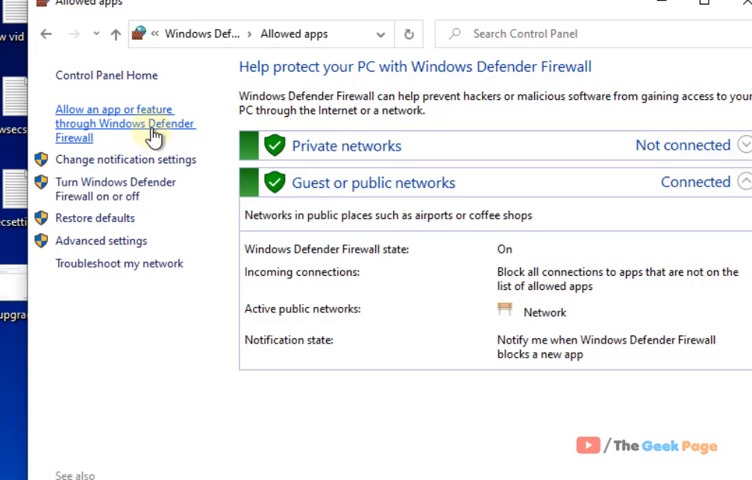
pyautogui.click(124, 122)
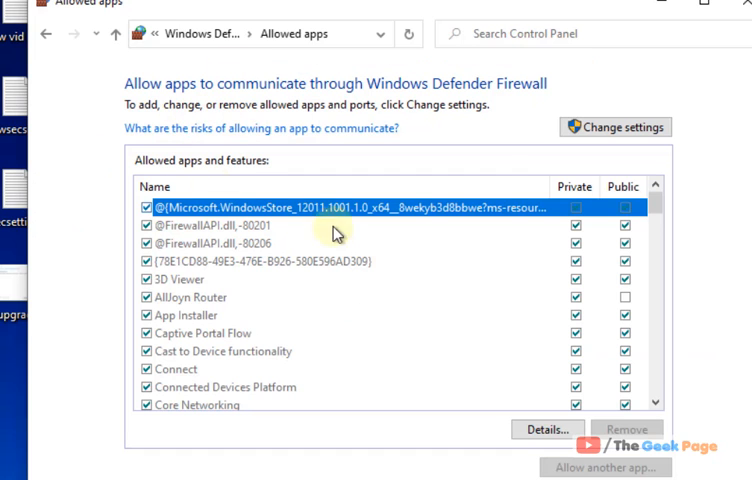
pyautogui.moveTo(620, 148)
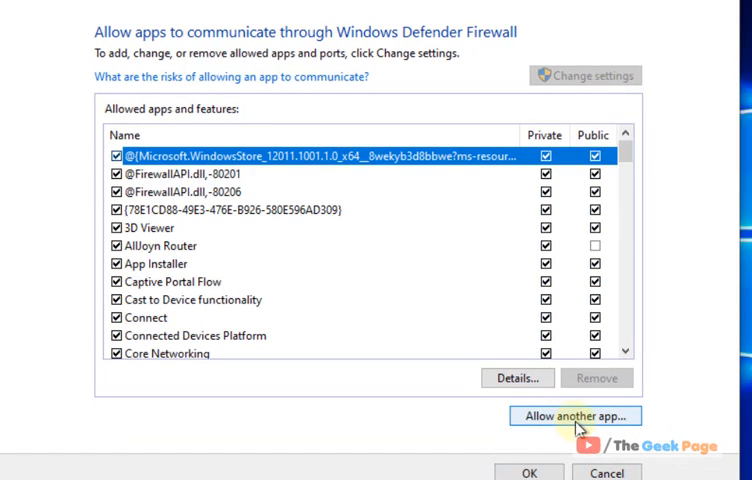
pyautogui.click(588, 416)
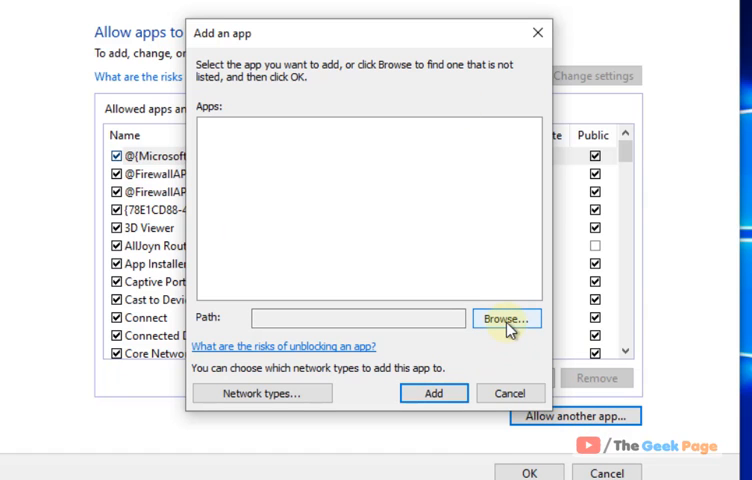
# Step: Browse to CameraSettingsUIHost in C:\Windows\System32 and add it to the allowed apps
pyautogui.click(506, 318)
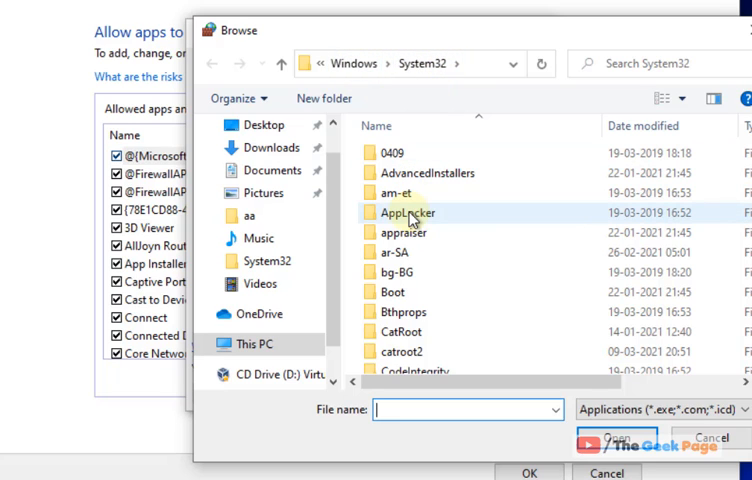
pyautogui.click(406, 212)
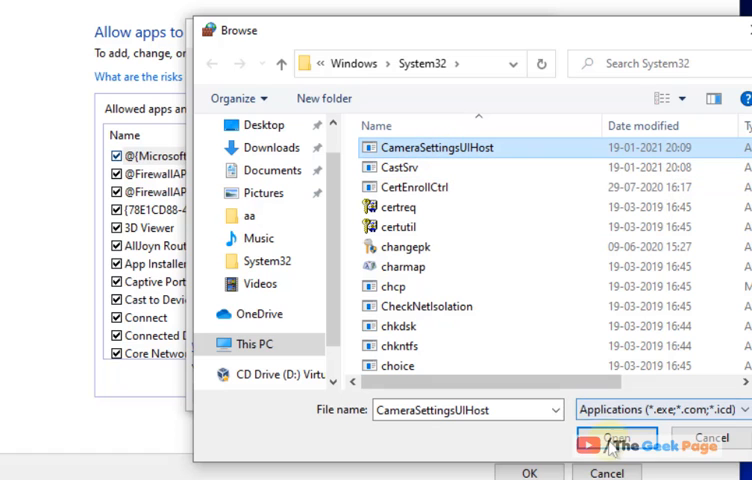
pyautogui.click(614, 438)
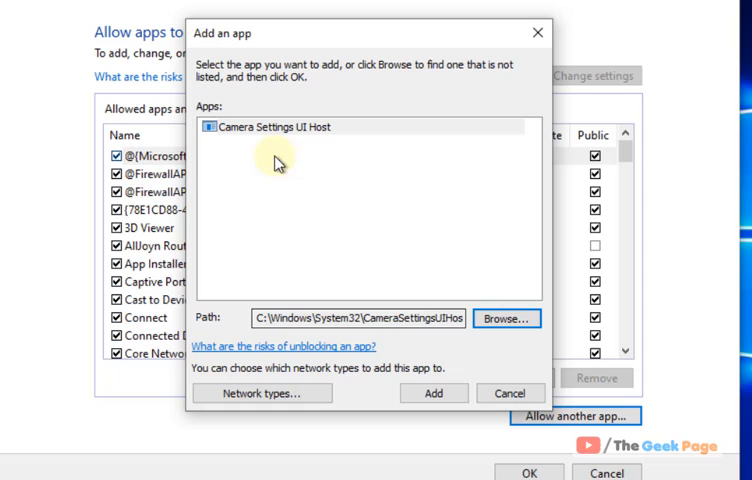
pyautogui.click(430, 392)
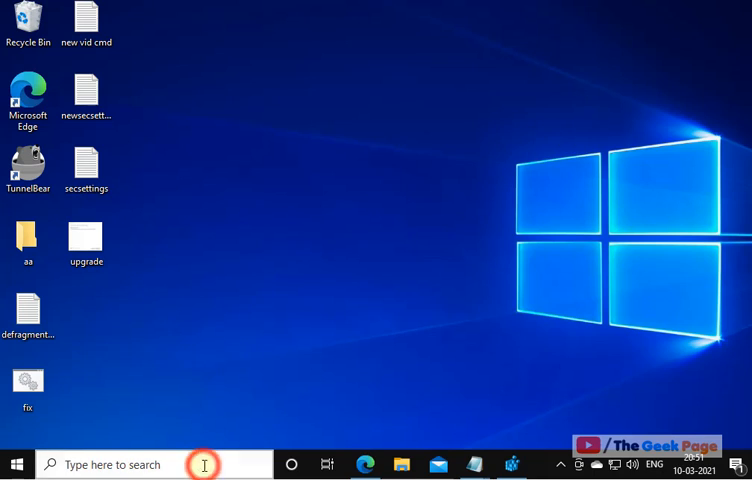
# Step: Launch Registry Editor from search and reach the Windows Media Foundation\Platform key
pyautogui.write('regedit')
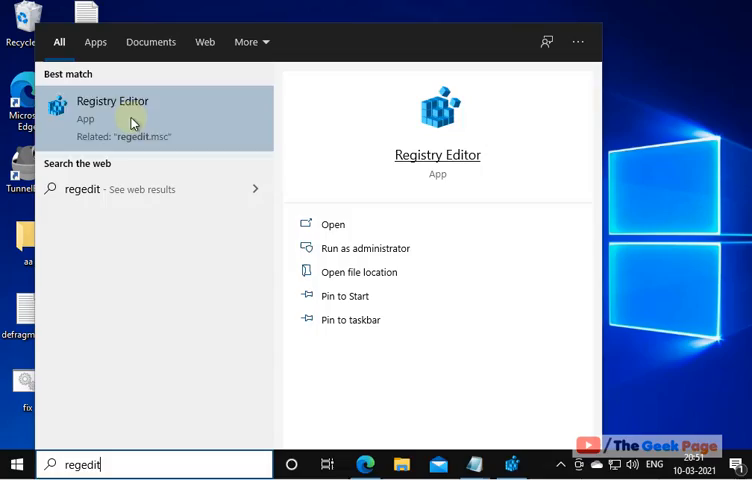
pyautogui.click(132, 104)
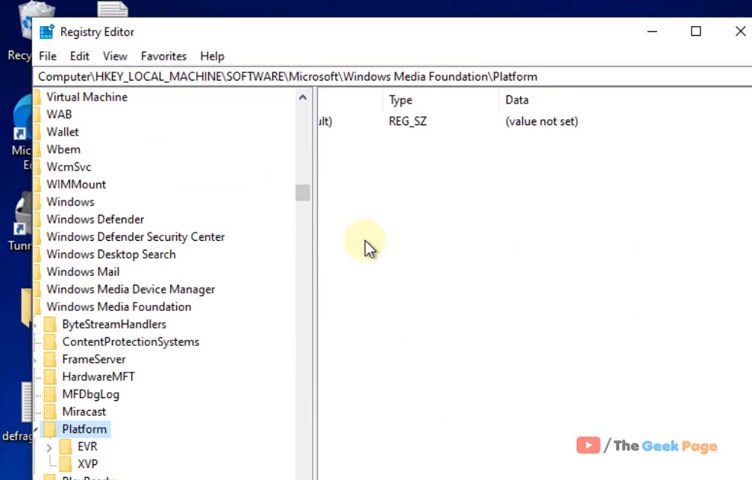
# Step: Create a new DWORD (32-bit) value under Platform named Enable Frame Server Mode
pyautogui.scroll(-3)
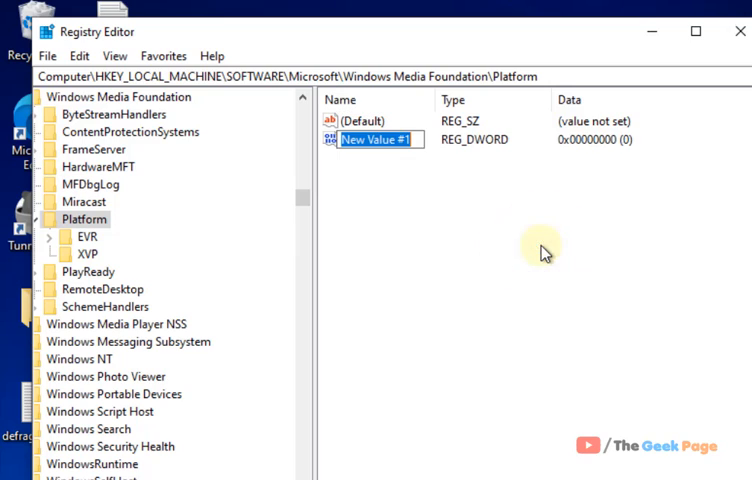
pyautogui.moveTo(672, 304)
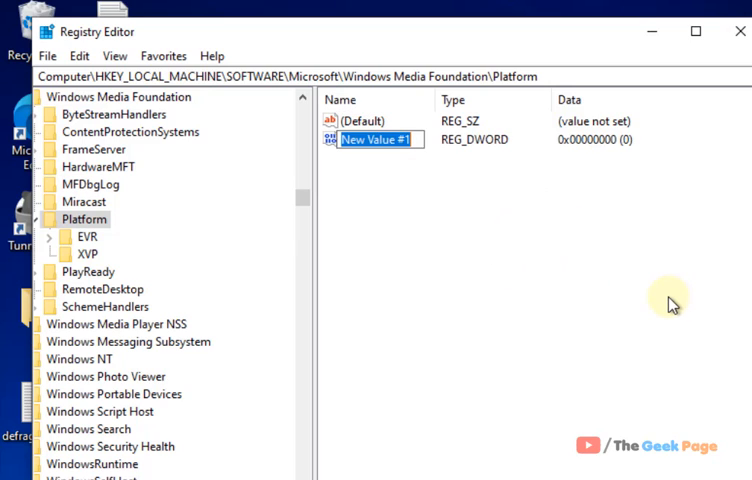
pyautogui.write('E')
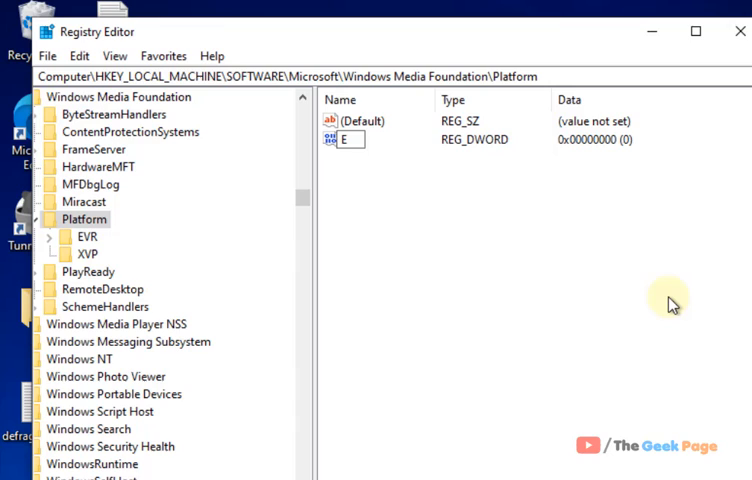
pyautogui.write('nable Frame')
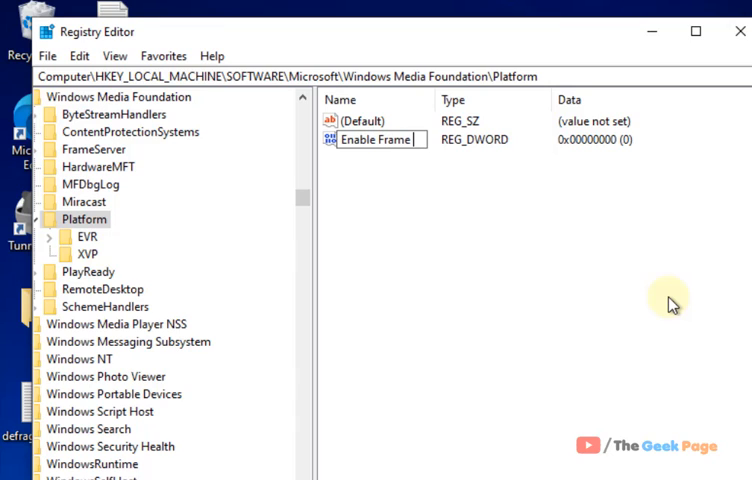
pyautogui.write('Server')
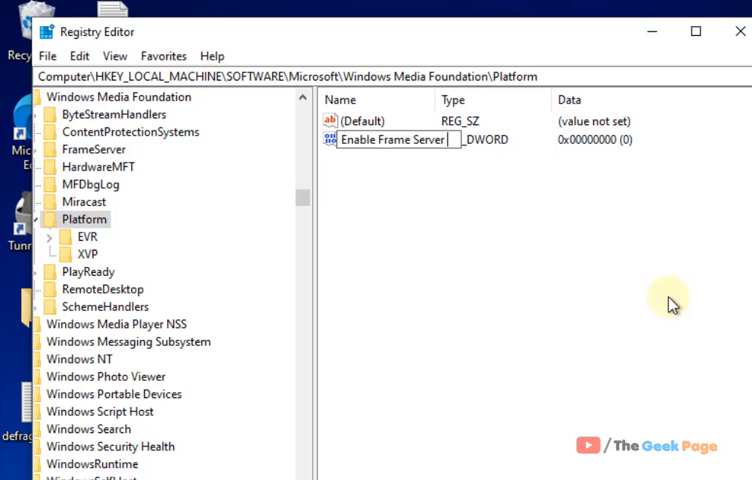
pyautogui.write('Mode')
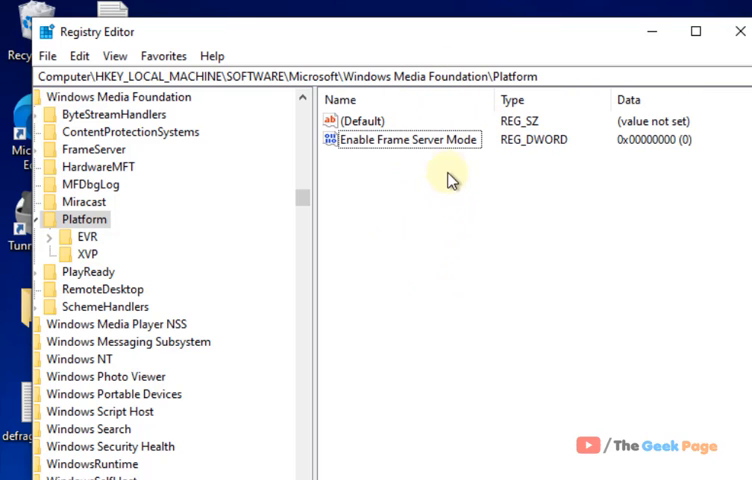
# Step: Edit Enable Frame Server Mode and change its value data from 0 to 1
pyautogui.doubleClick(408, 140)
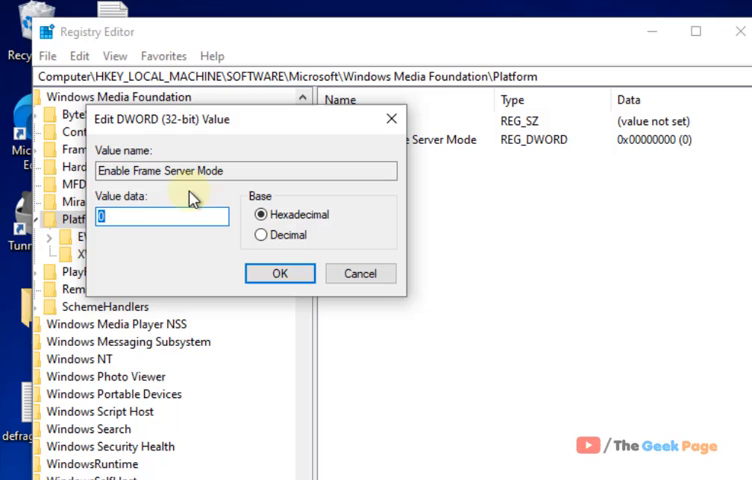
pyautogui.click(104, 216)
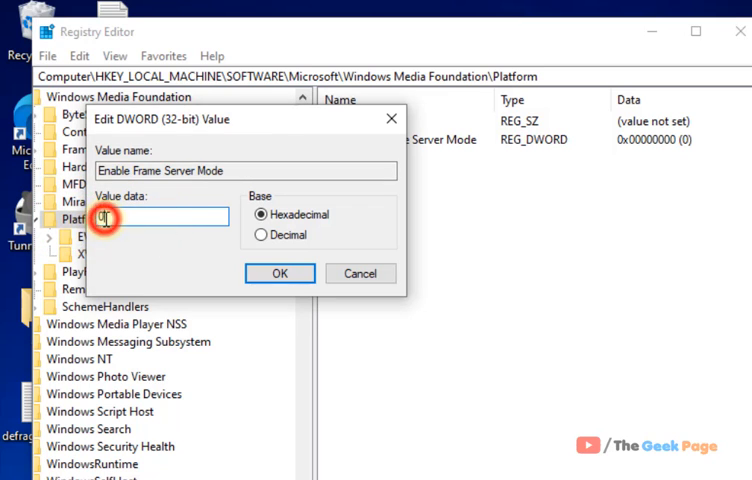
pyautogui.click(280, 272)
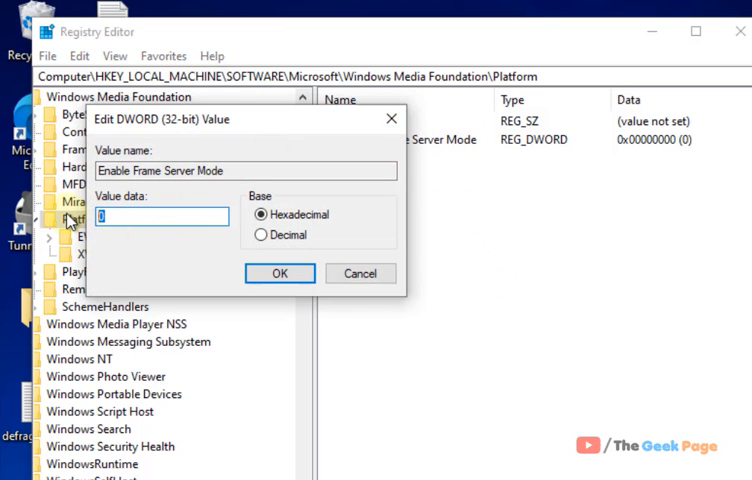
pyautogui.click(280, 272)
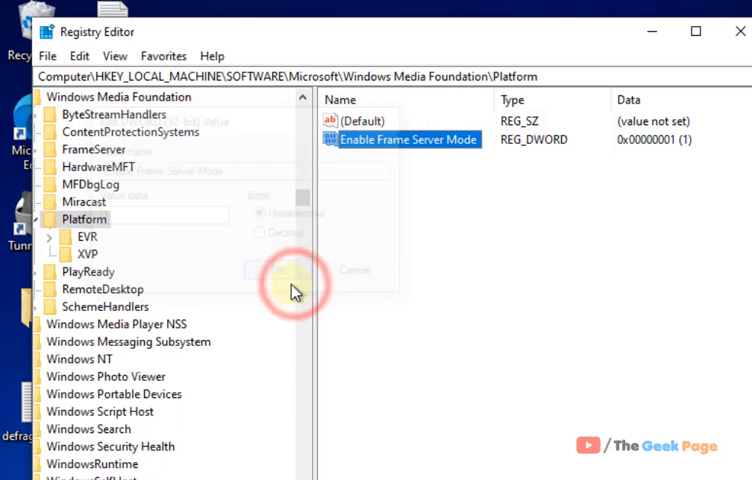
pyautogui.click(280, 272)
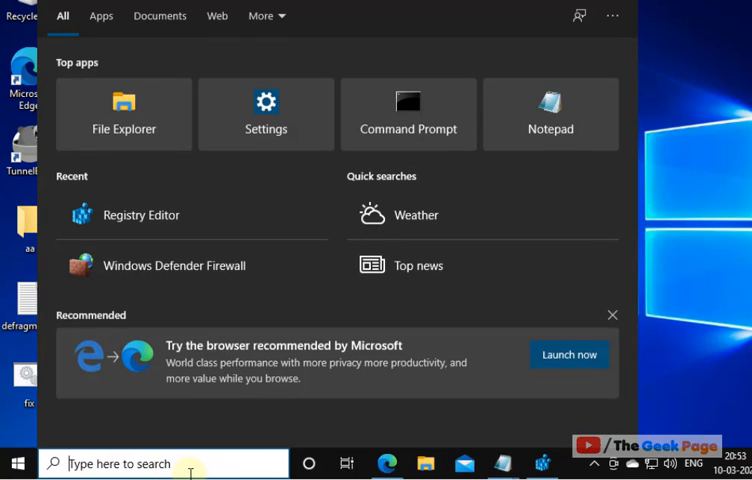
# Step: Run Windows PowerShell as administrator from search, accepting the UAC prompt
pyautogui.write('powershell')
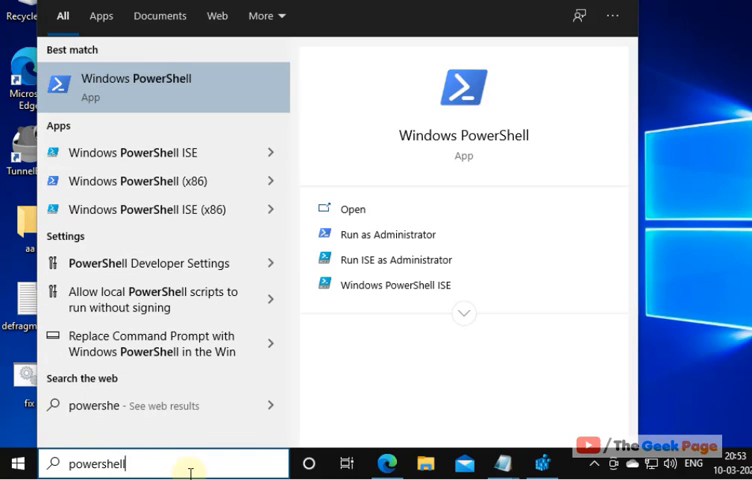
pyautogui.rightClick(150, 82)
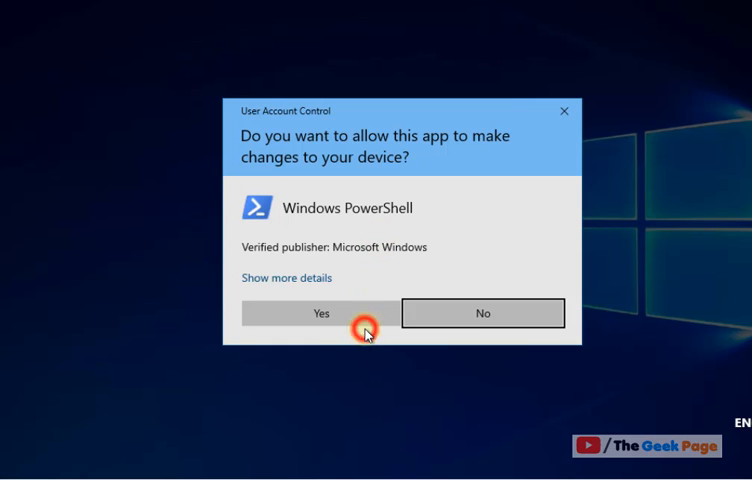
pyautogui.click(322, 312)
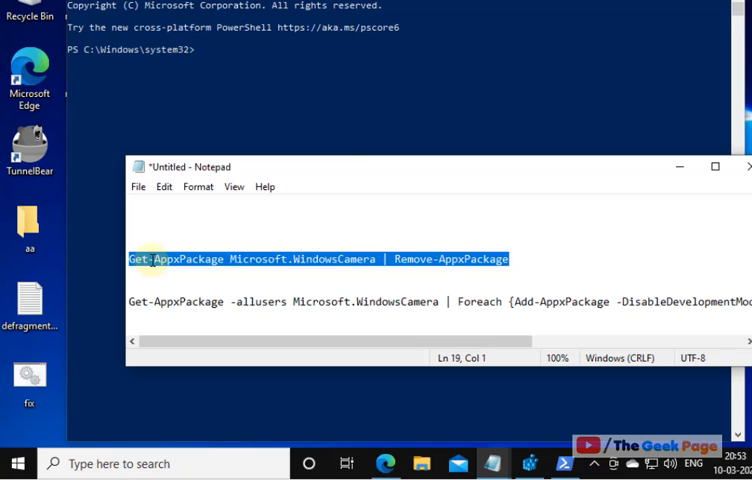
# Step: Run 'Get-AppxPackage Microsoft.WindowsCamera | Remove-AppxPackage' in the admin PowerShell
pyautogui.click(284, 168)
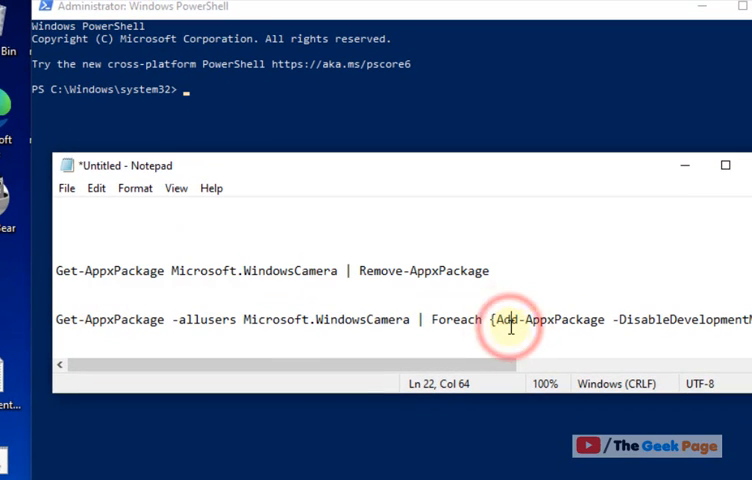
pyautogui.click(228, 104)
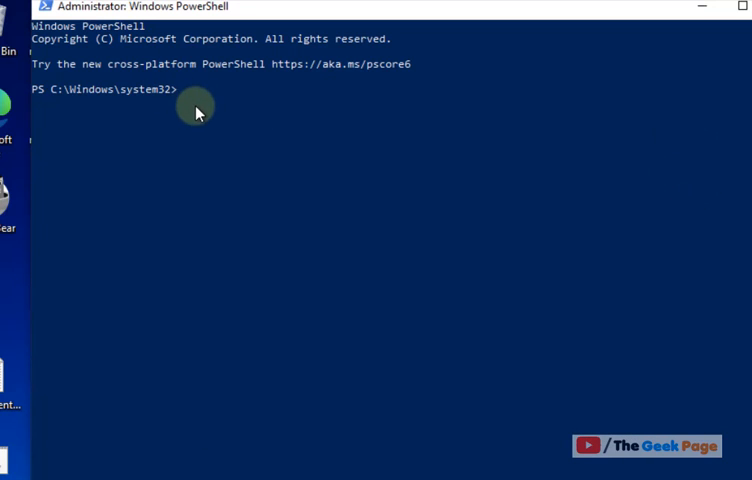
pyautogui.write('Get-AppxPackage Microsoft.WindowsCamera | Remove-AppxPackage')
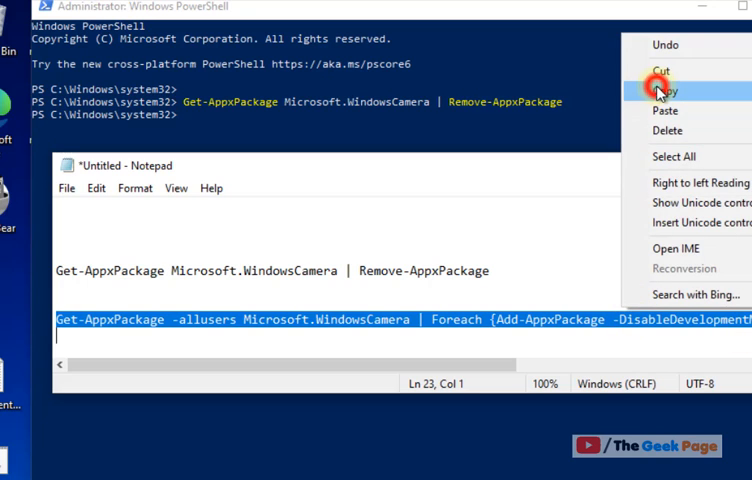
# Step: Run the Get-AppxPackage -allusers ... Add-AppxPackage -Register command to reinstall Camera
pyautogui.click(668, 92)
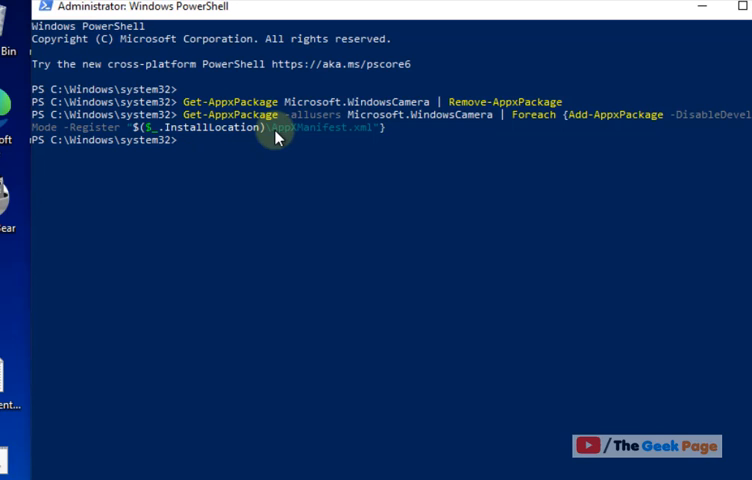
pyautogui.moveTo(276, 140)
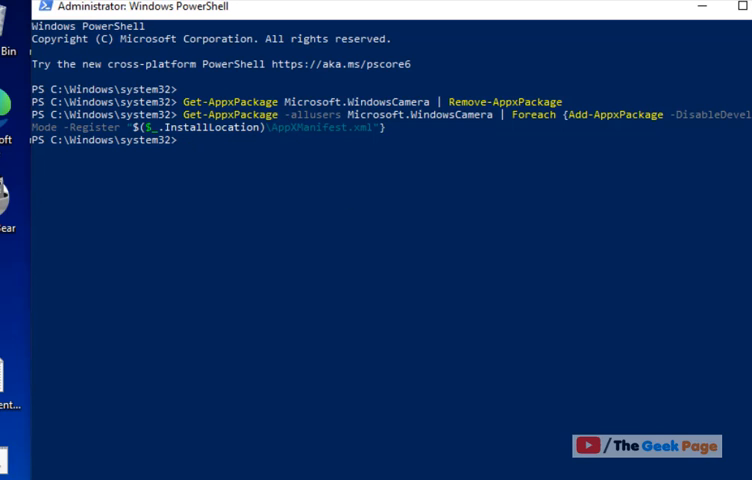